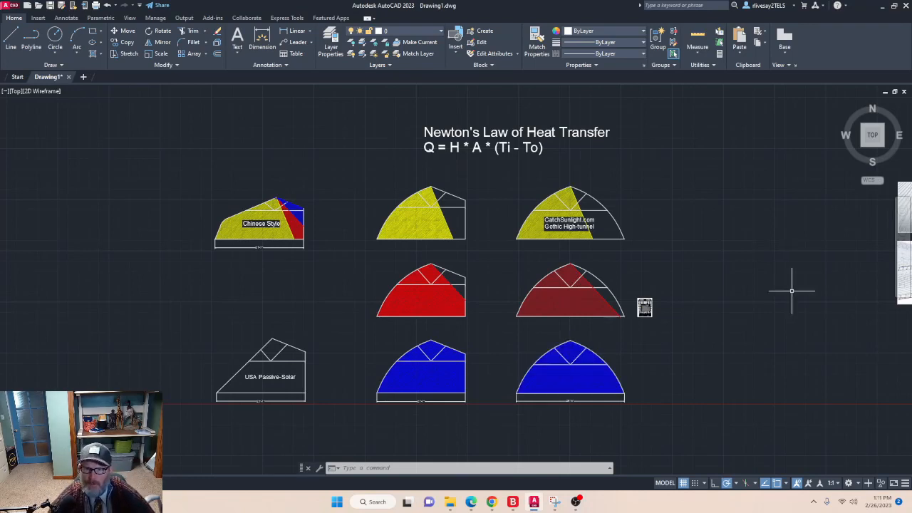
{"action": "mouse_move", "coordinate": [782, 310]}
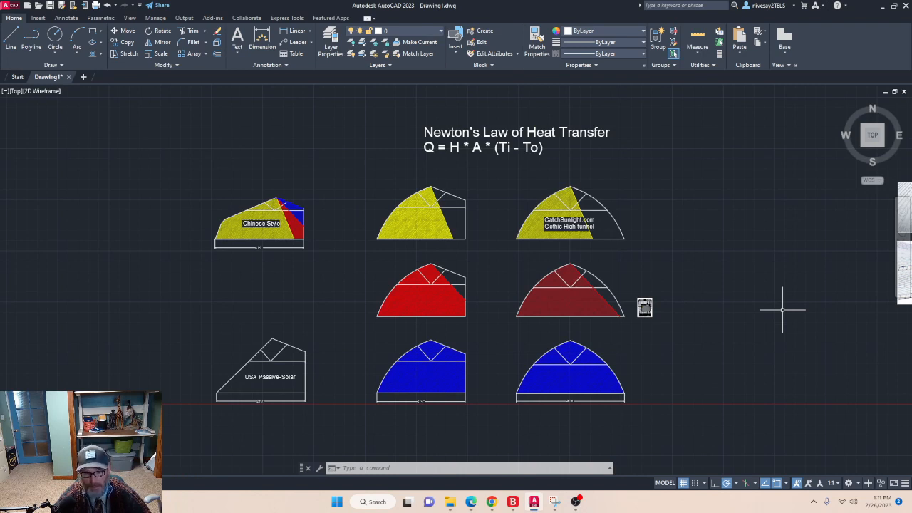
{"action": "mouse_move", "coordinate": [276, 191]}
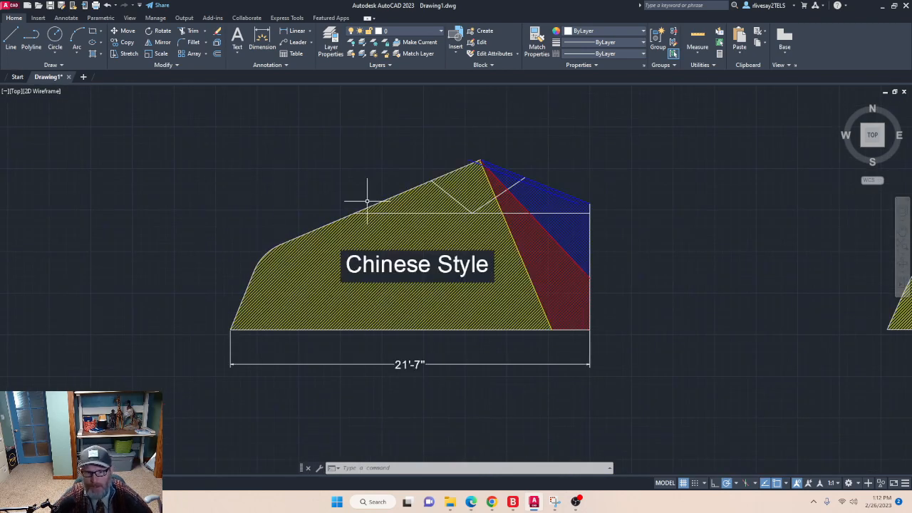
{"action": "mouse_move", "coordinate": [255, 165]}
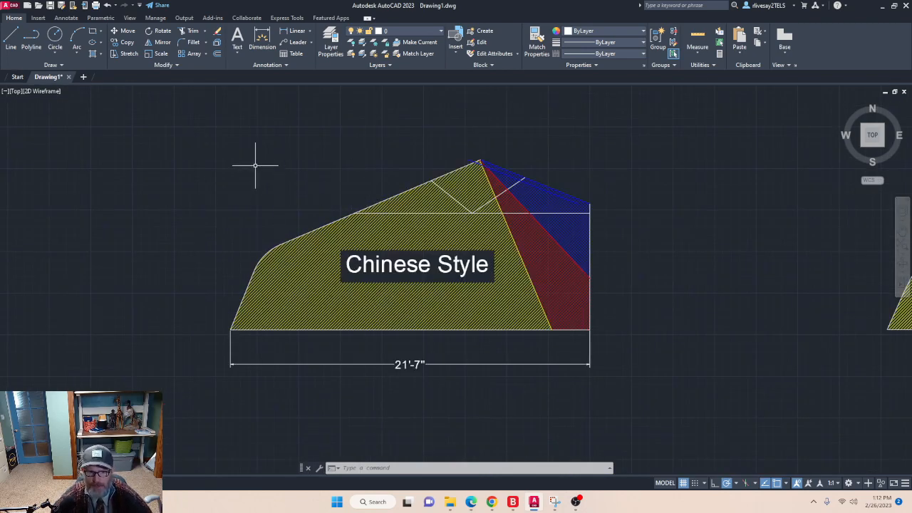
{"action": "mouse_move", "coordinate": [295, 149]}
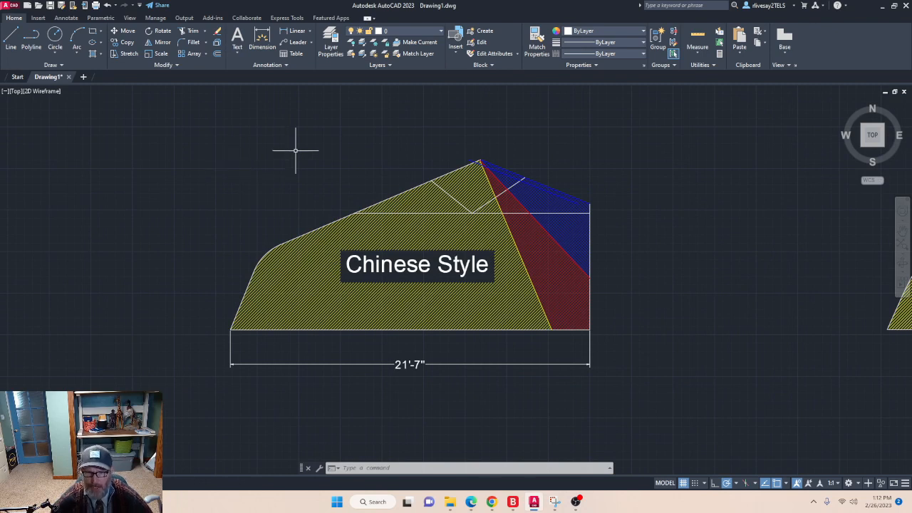
{"action": "mouse_move", "coordinate": [306, 159]}
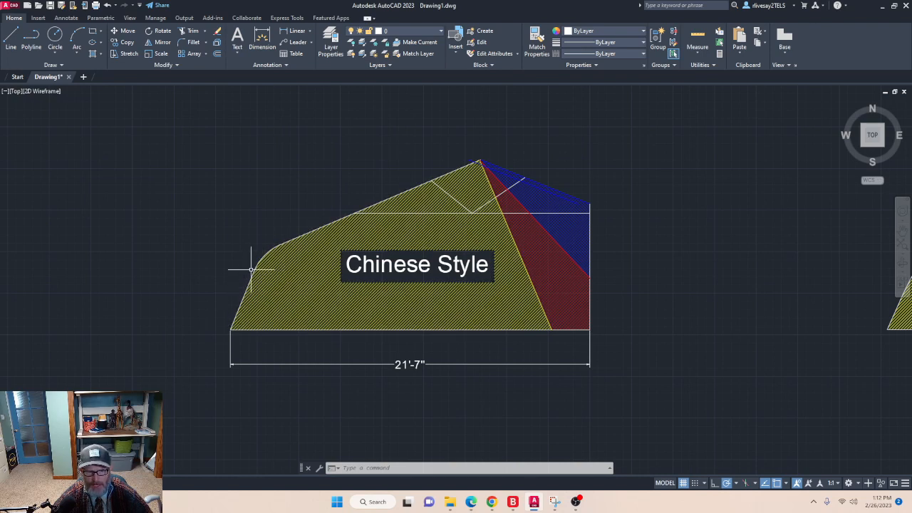
{"action": "mouse_move", "coordinate": [249, 274]}
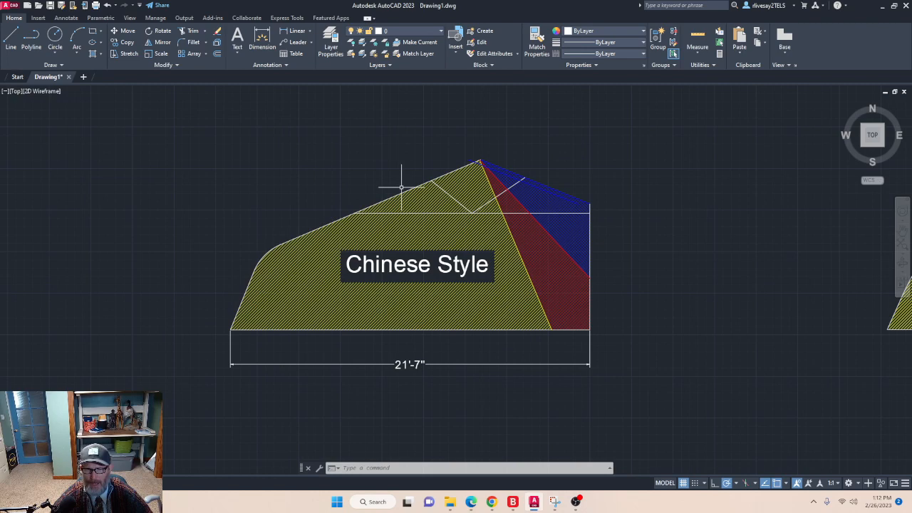
{"action": "mouse_move", "coordinate": [336, 211]}
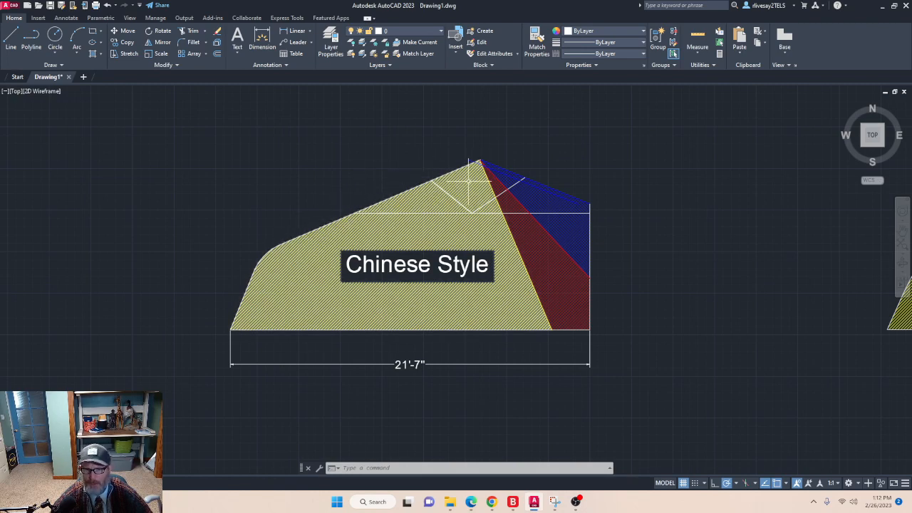
{"action": "mouse_move", "coordinate": [485, 164]}
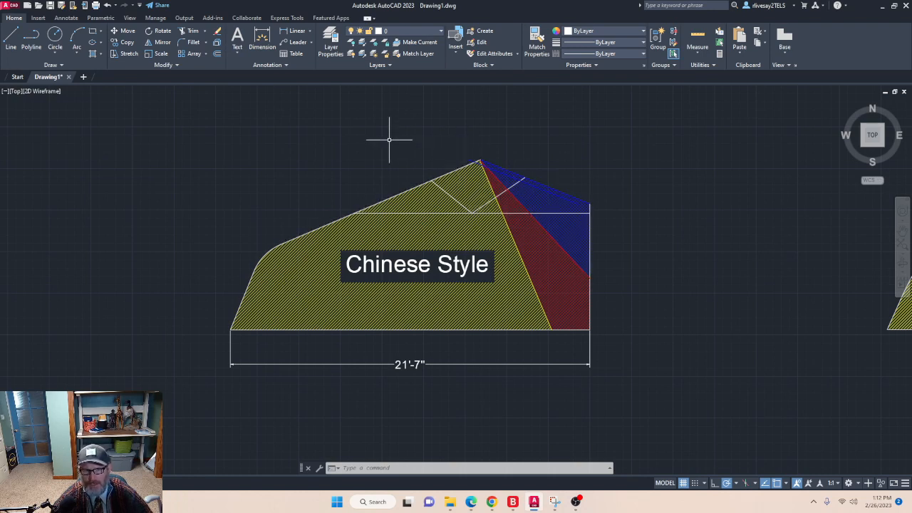
{"action": "mouse_move", "coordinate": [340, 207]}
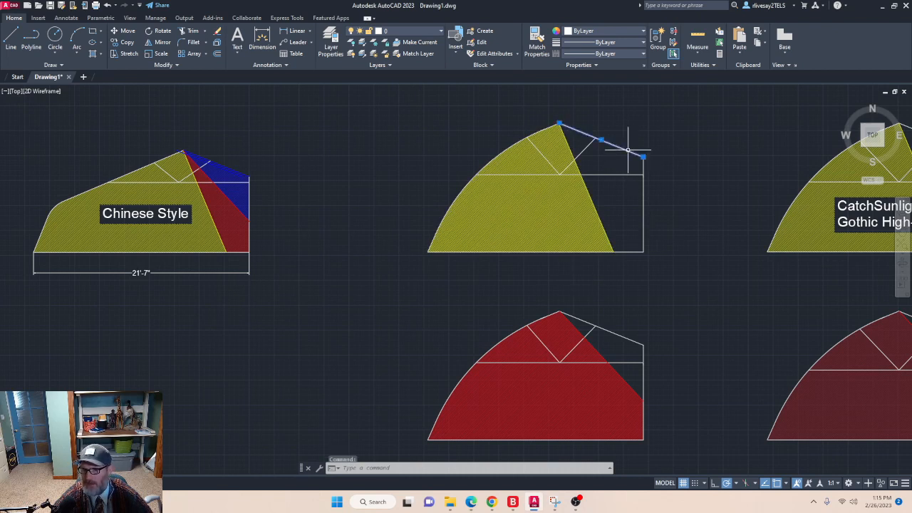
Inspect the arched profile outlines and zoom to frame the cross-section set
{"action": "left_click", "coordinate": [641, 203]}
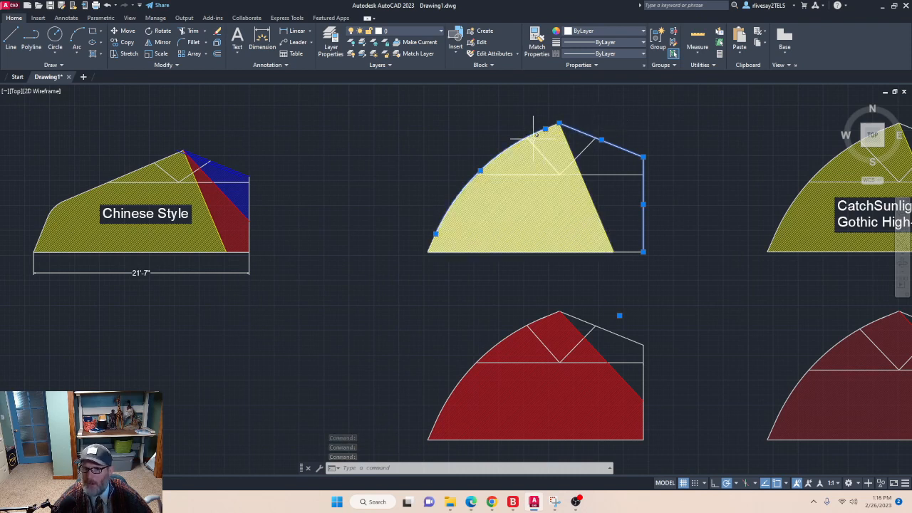
{"action": "key", "text": "Escape"}
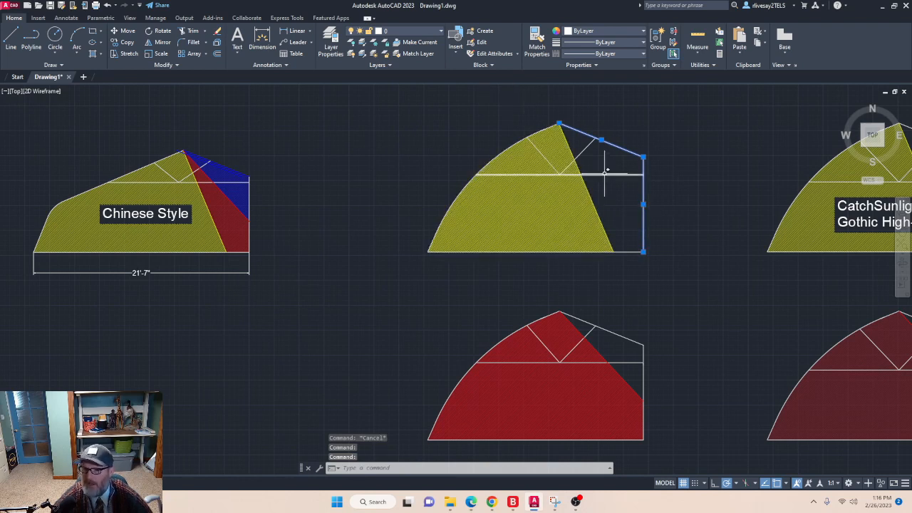
{"action": "mouse_move", "coordinate": [610, 180]}
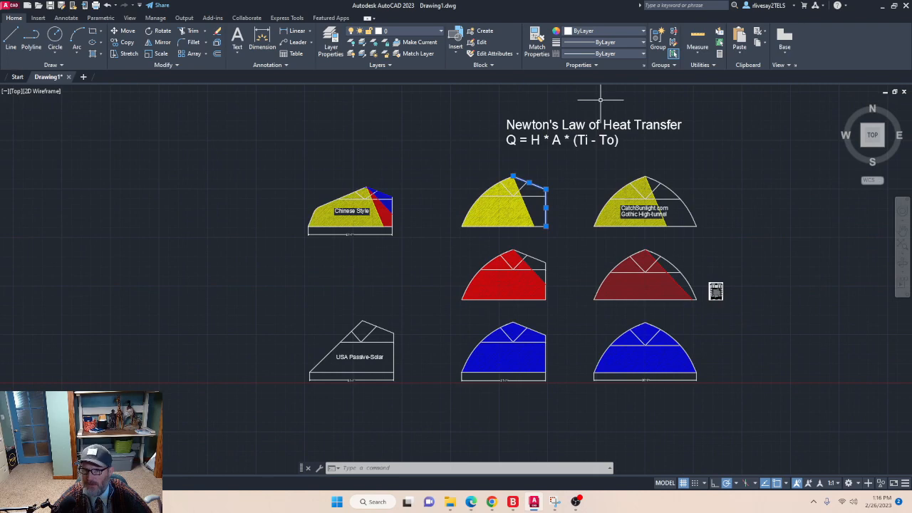
{"action": "scroll", "scroll_direction": "up", "scroll_amount": 3}
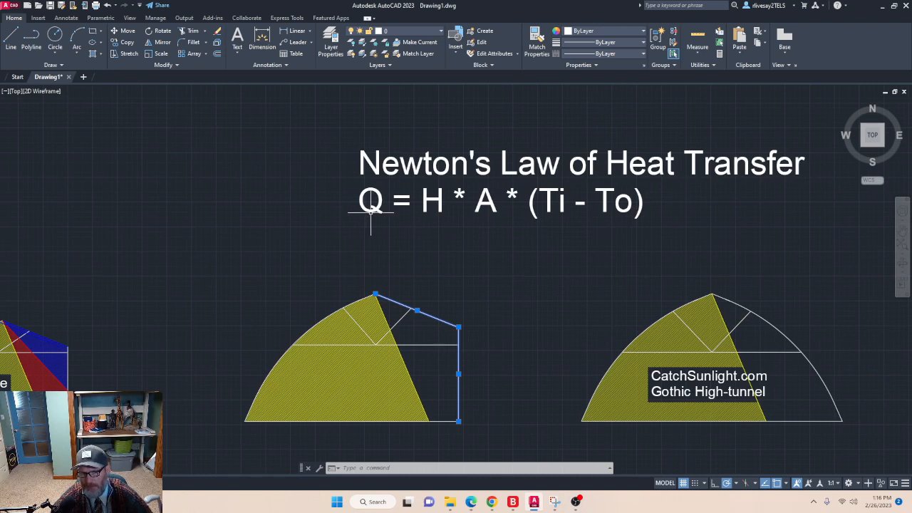
{"action": "mouse_move", "coordinate": [425, 214]}
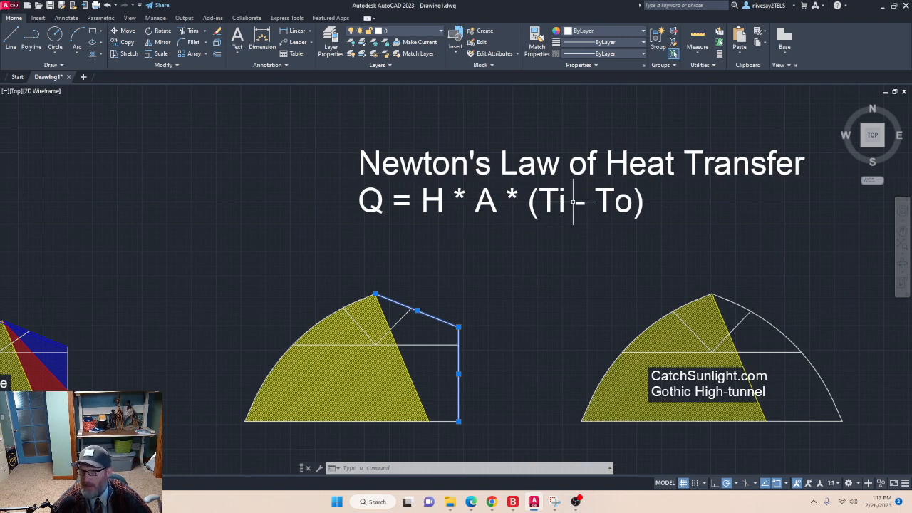
{"action": "mouse_move", "coordinate": [488, 202]}
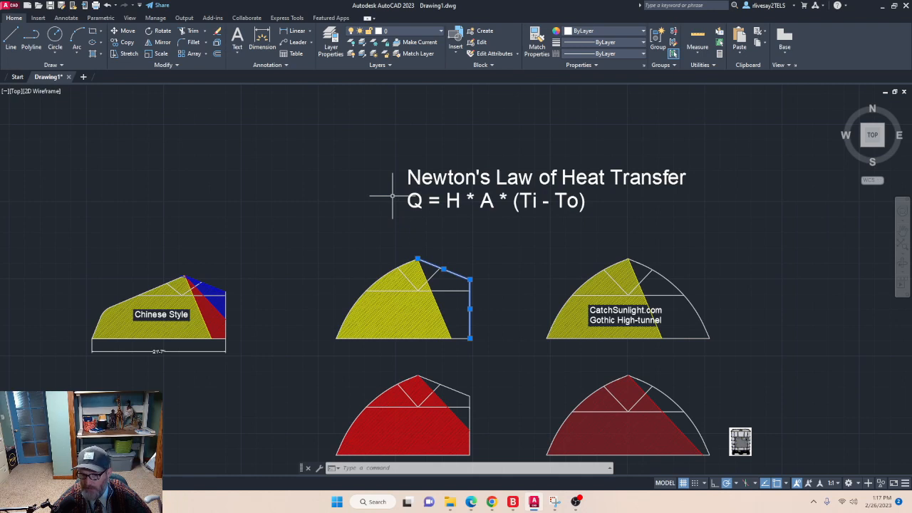
{"action": "scroll", "scroll_direction": "down", "scroll_amount": 3}
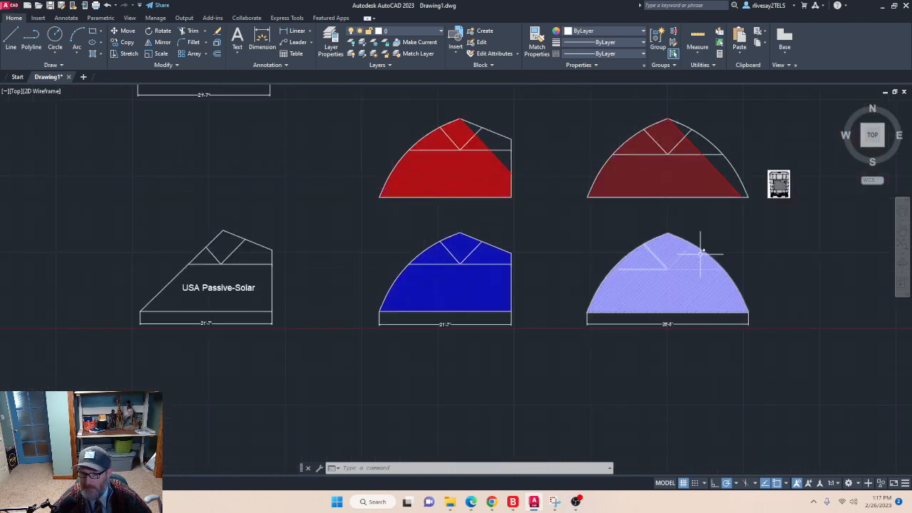
{"action": "mouse_move", "coordinate": [630, 253]}
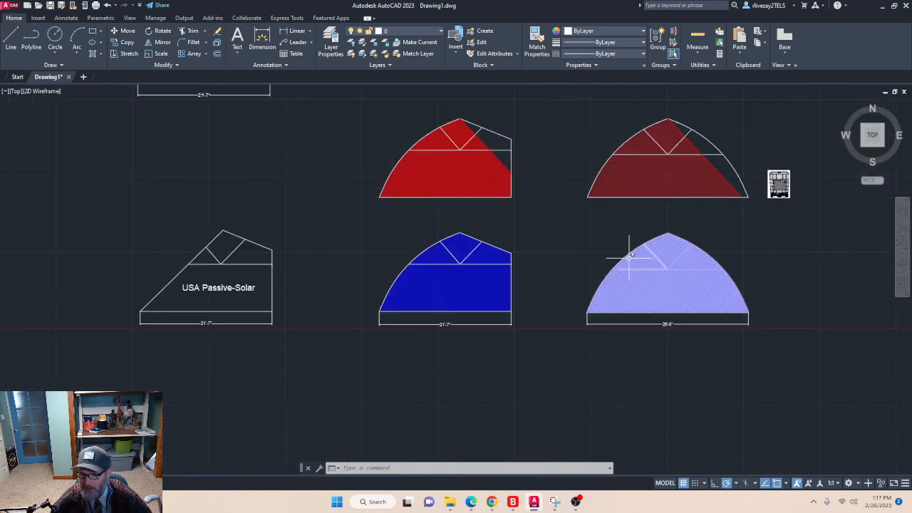
{"action": "left_click", "coordinate": [666, 282]}
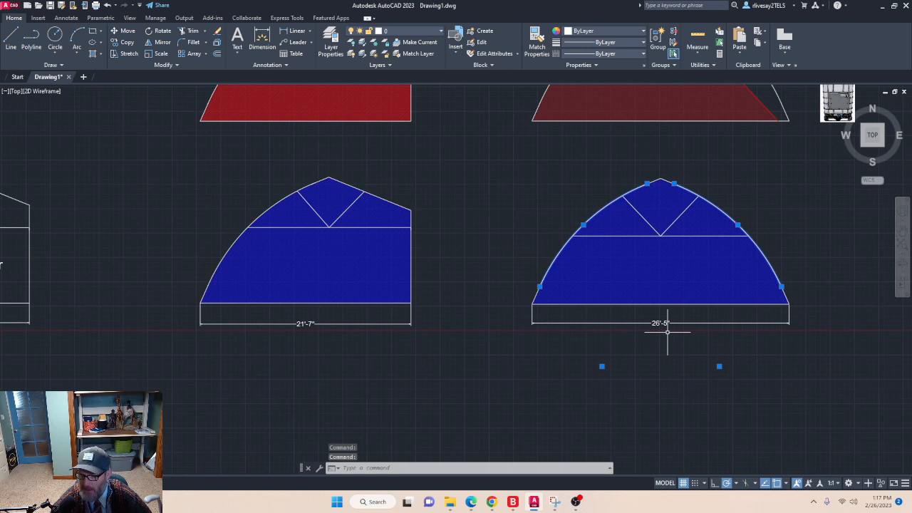
{"action": "mouse_move", "coordinate": [666, 331]}
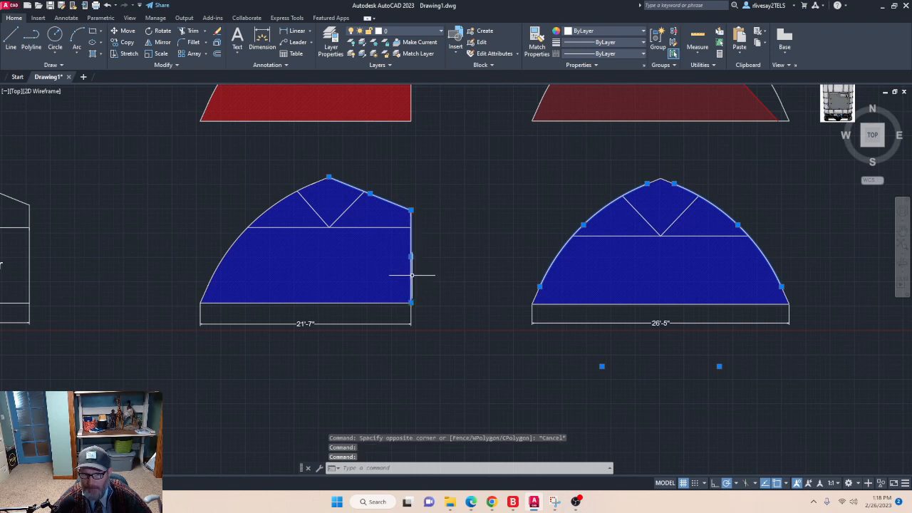
{"action": "mouse_move", "coordinate": [356, 178]}
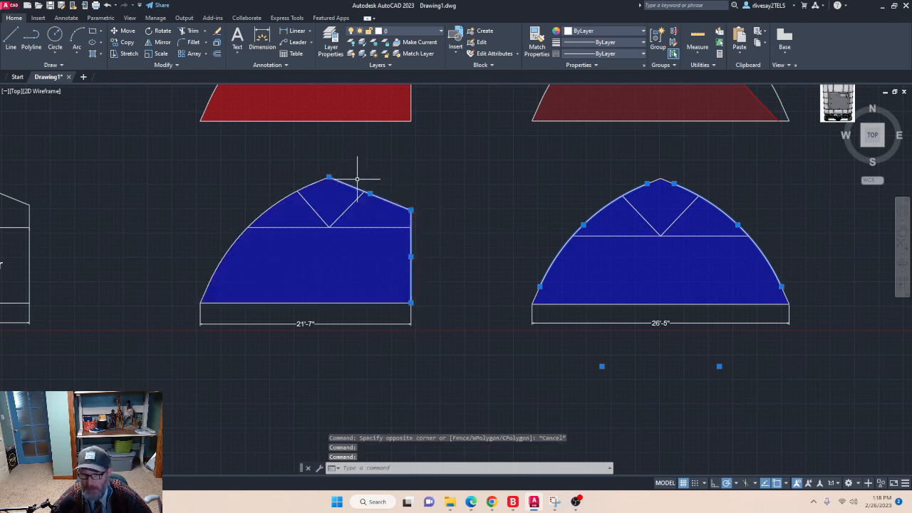
{"action": "mouse_move", "coordinate": [467, 194]}
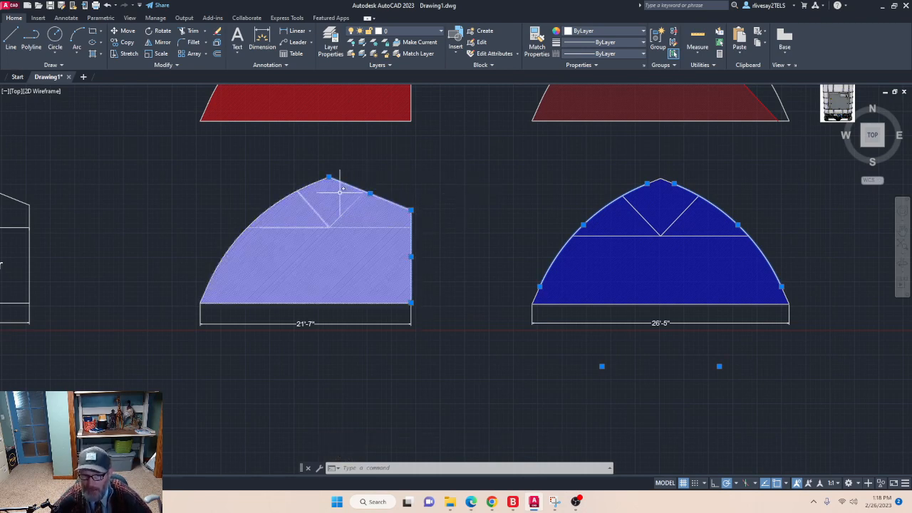
Pan up so the yellow profile row sits beneath the Newton's Law of Heat Transfer note
{"action": "left_click", "coordinate": [424, 276]}
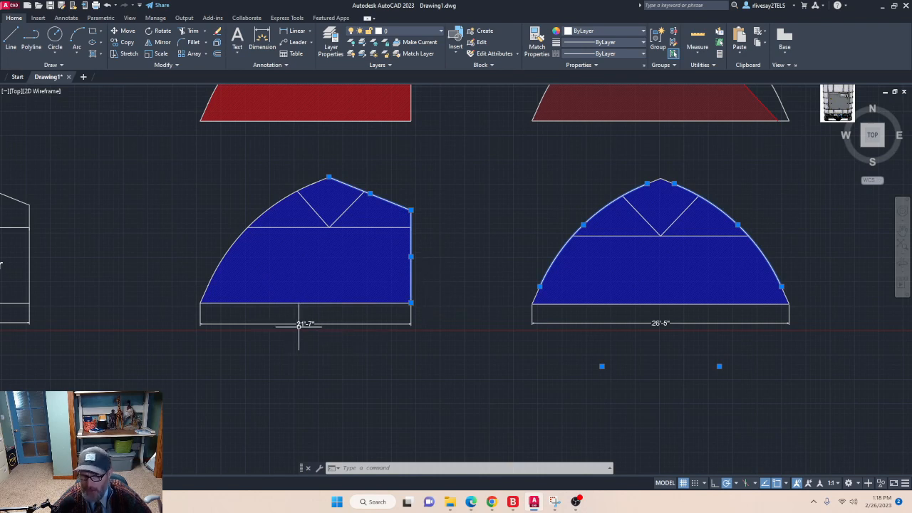
{"action": "left_click", "coordinate": [341, 265]}
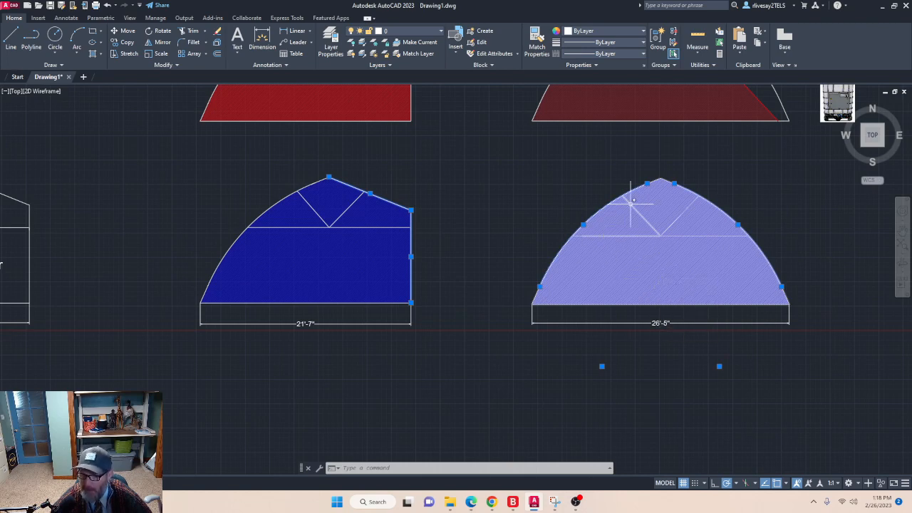
{"action": "left_click", "coordinate": [572, 228]}
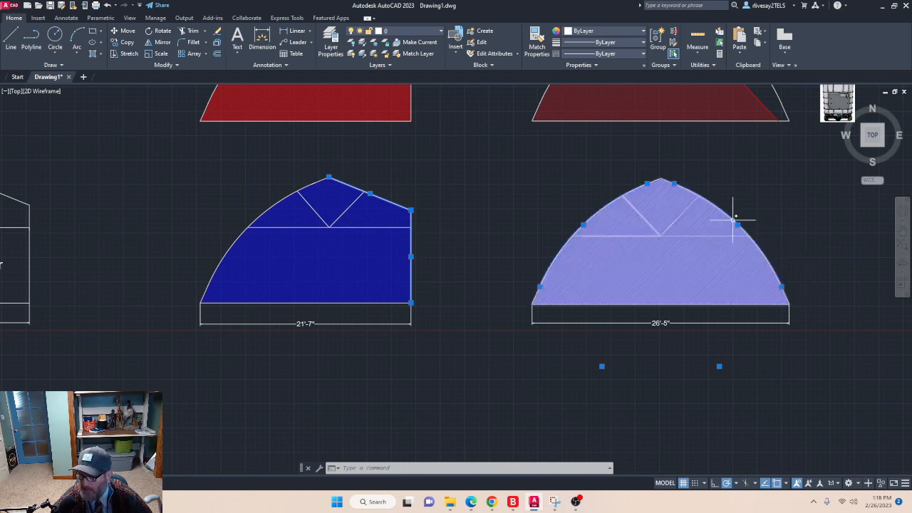
{"action": "mouse_move", "coordinate": [695, 225]}
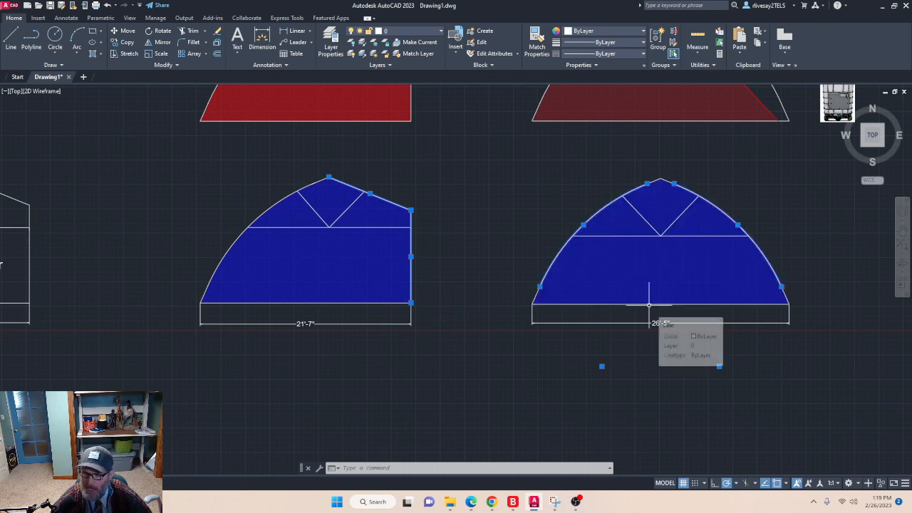
{"action": "left_click", "coordinate": [664, 285]}
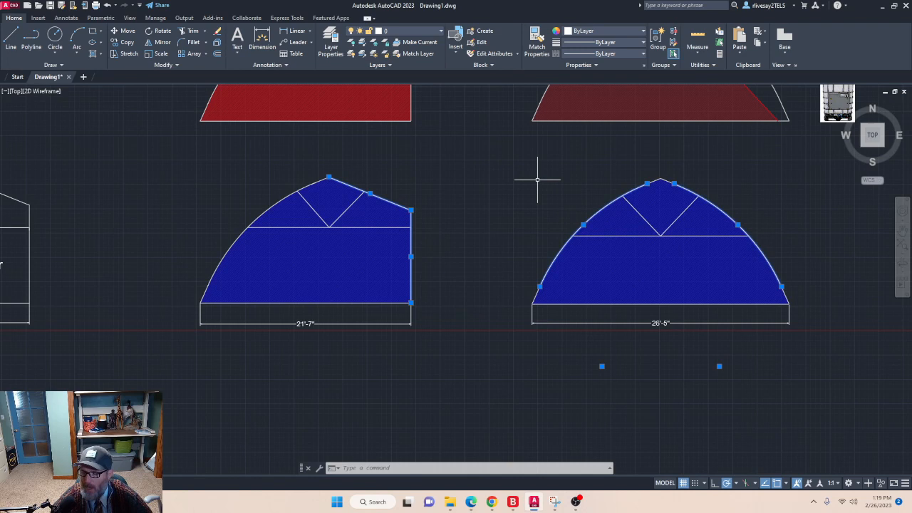
{"action": "mouse_move", "coordinate": [515, 177]}
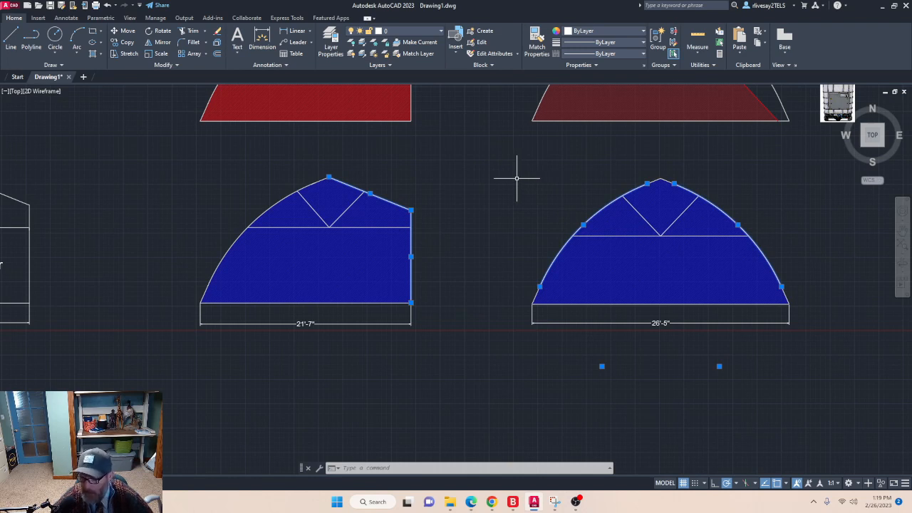
{"action": "mouse_move", "coordinate": [497, 179]}
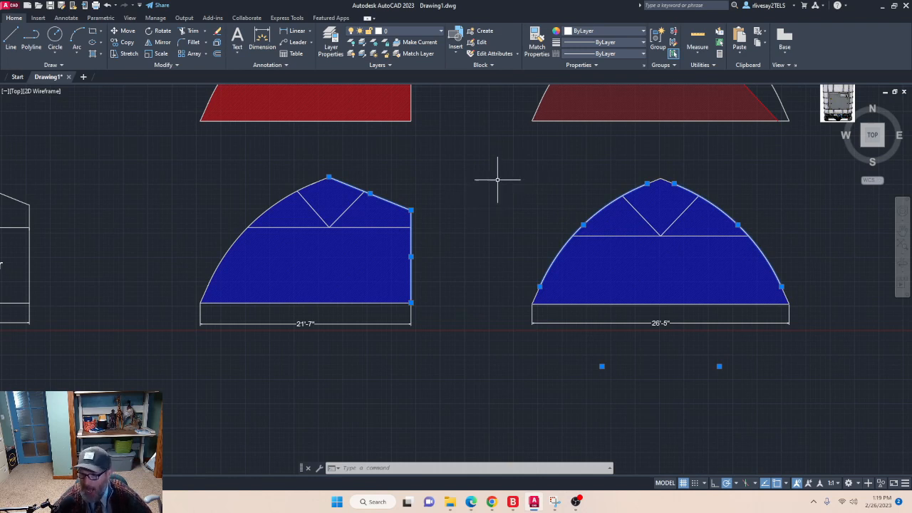
{"action": "mouse_move", "coordinate": [664, 163]}
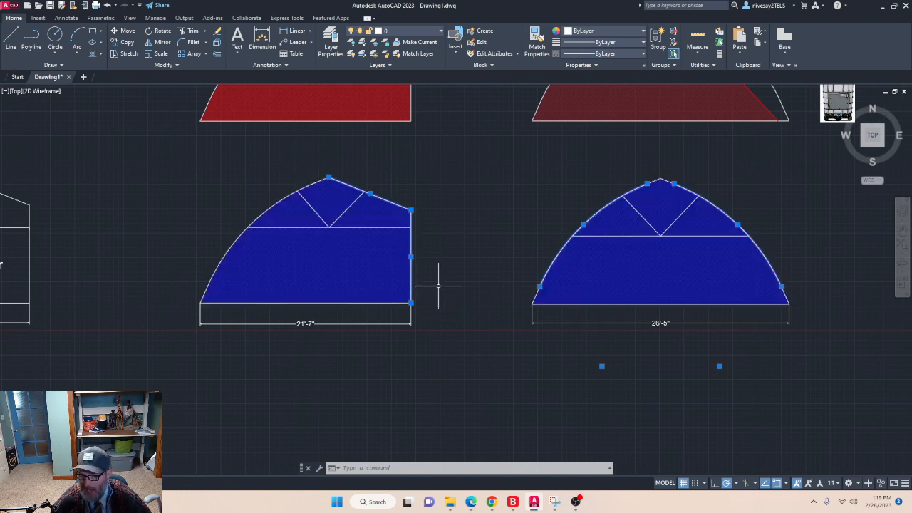
{"action": "mouse_move", "coordinate": [449, 215]}
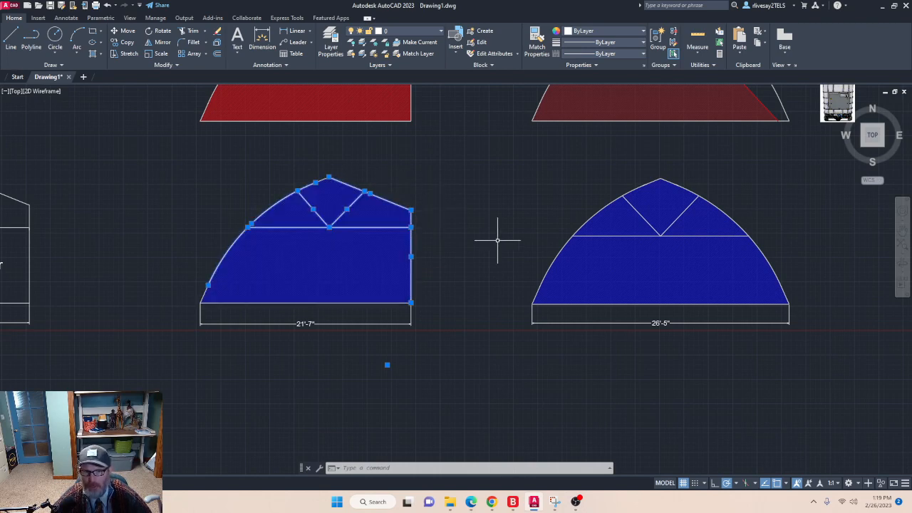
{"action": "key", "text": "escape"}
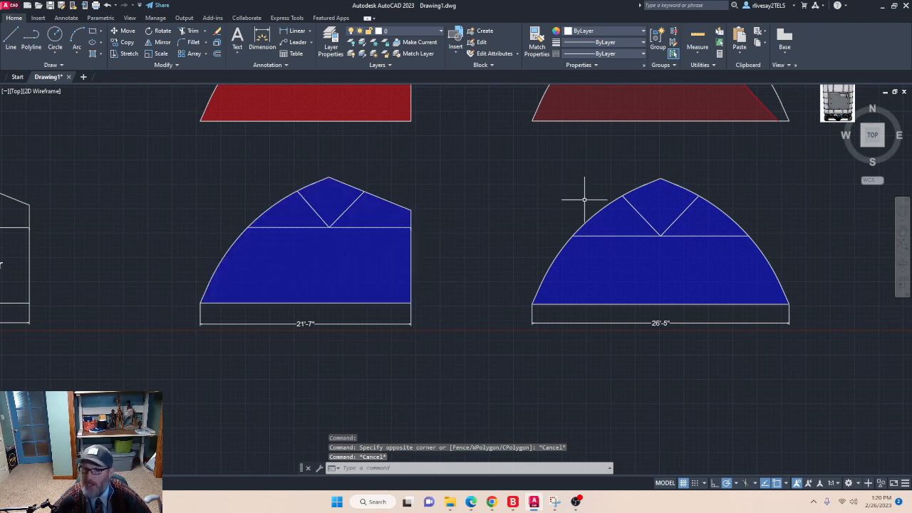
{"action": "mouse_move", "coordinate": [624, 192]}
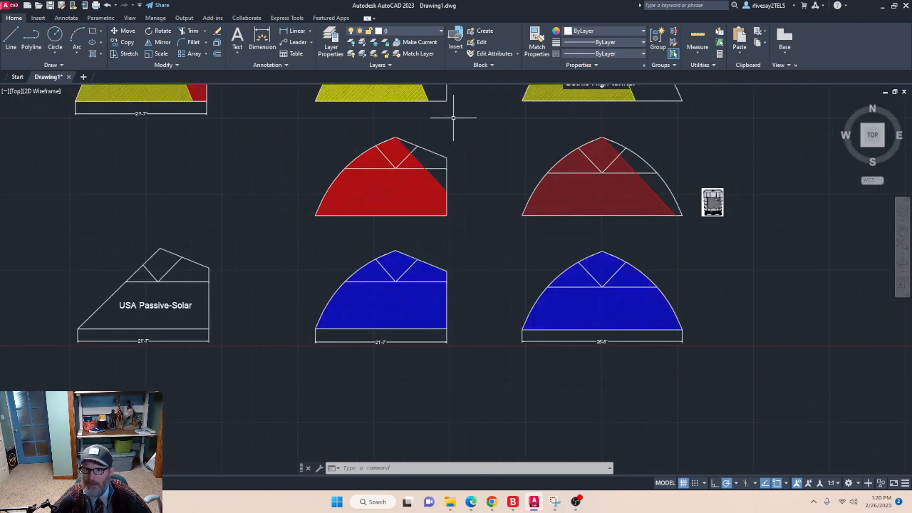
{"action": "mouse_move", "coordinate": [499, 182]}
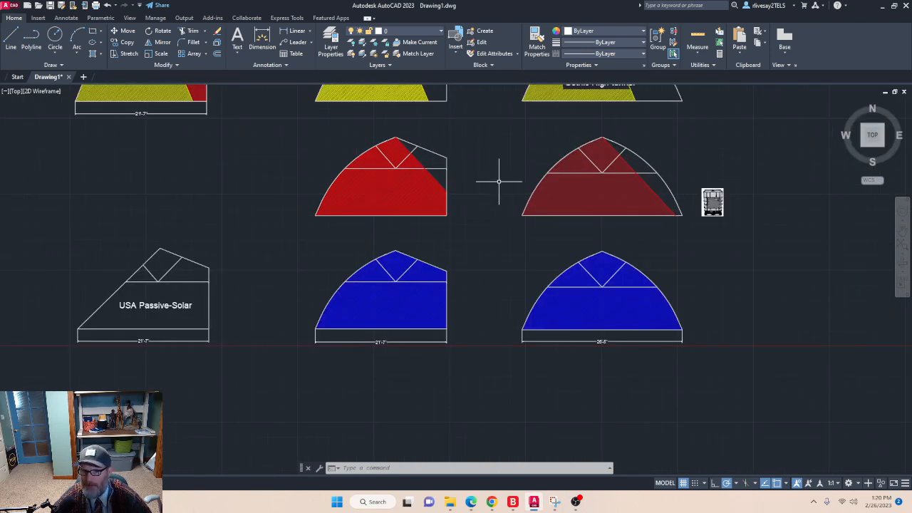
{"action": "mouse_move", "coordinate": [487, 154]}
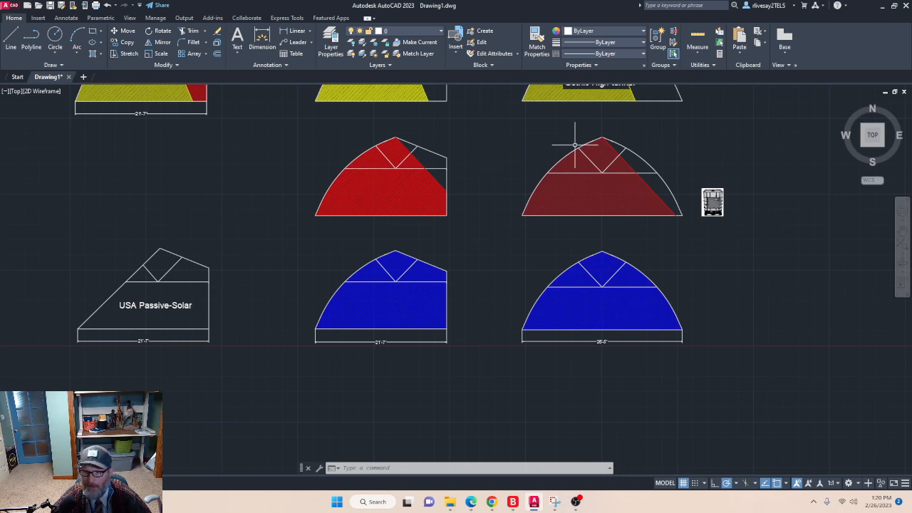
{"action": "left_click", "coordinate": [382, 178]}
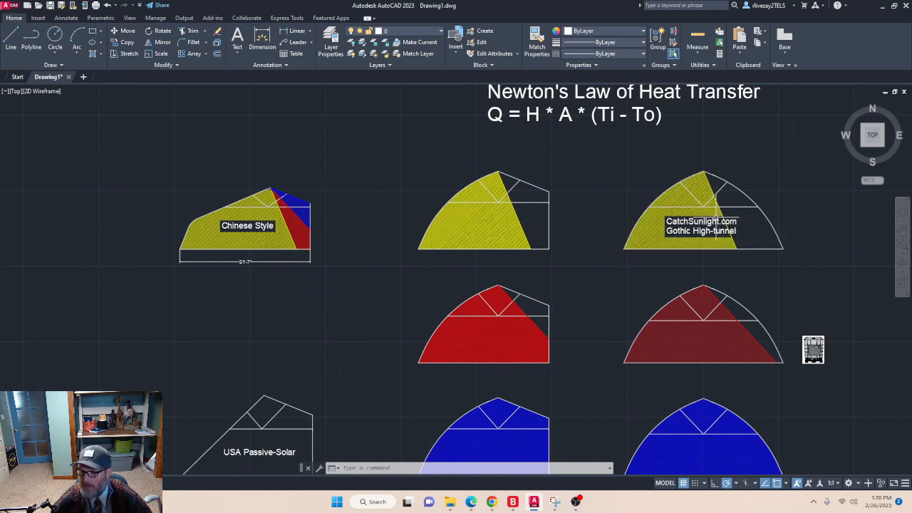
{"action": "mouse_move", "coordinate": [555, 245]}
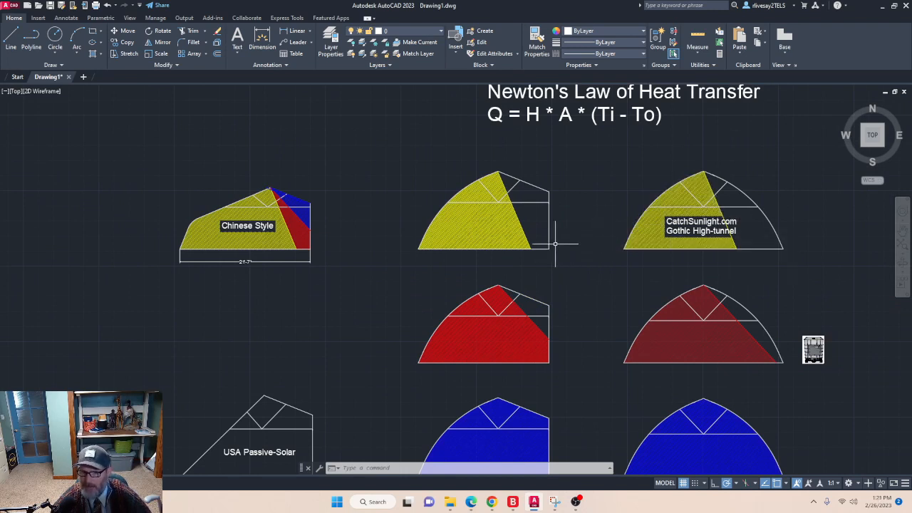
{"action": "mouse_move", "coordinate": [539, 254]}
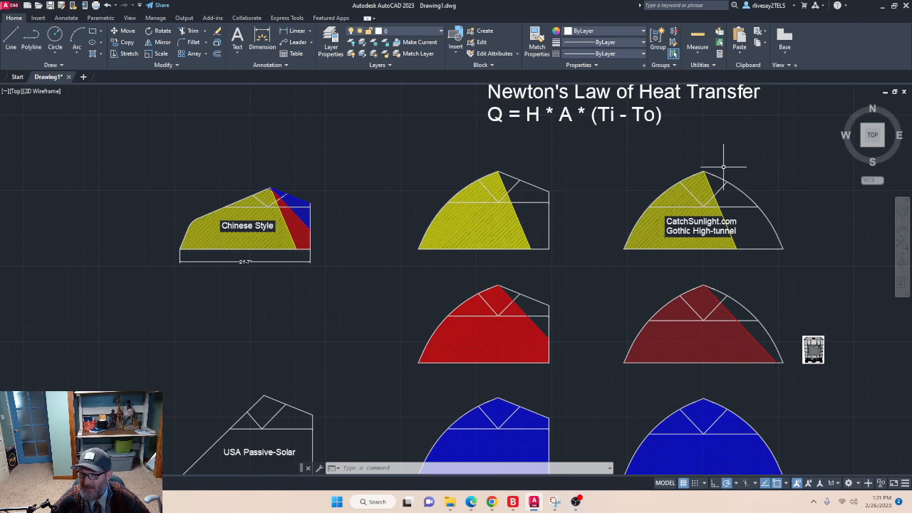
{"action": "mouse_move", "coordinate": [648, 271]}
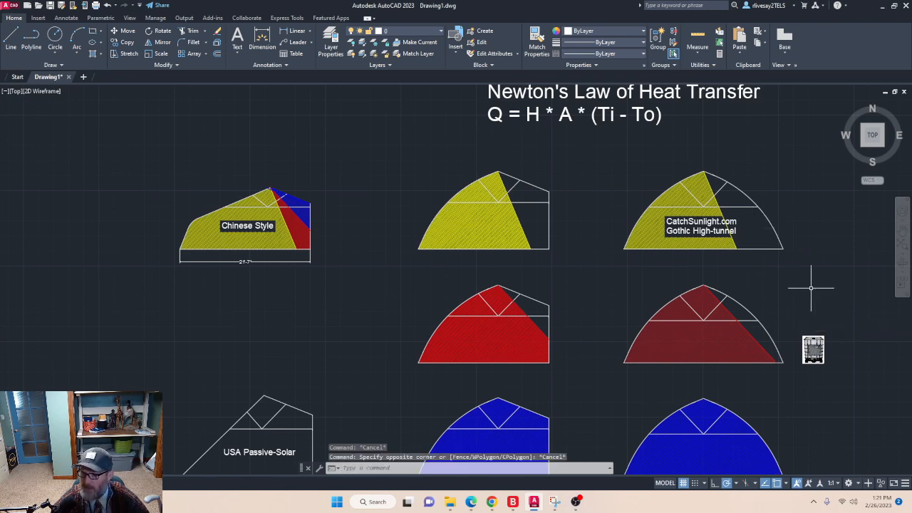
{"action": "mouse_move", "coordinate": [839, 329]}
{"action": "type", "text": "M"}
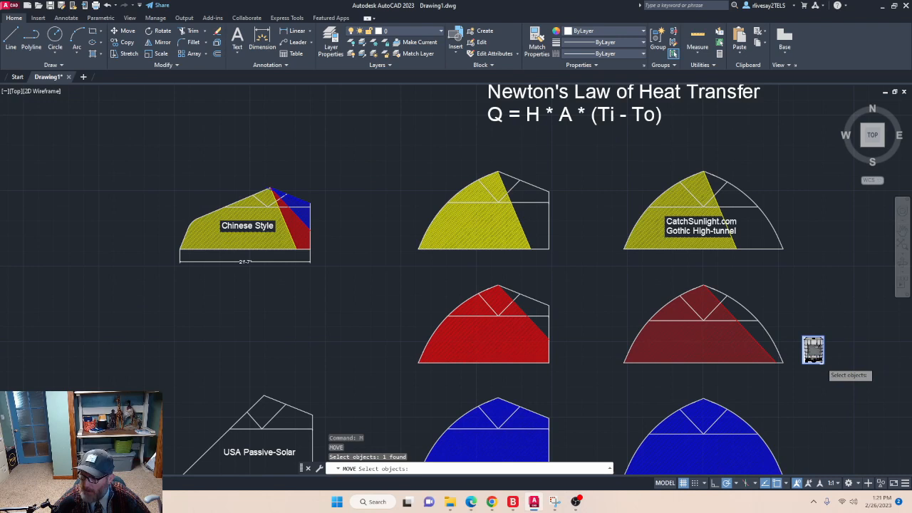
Pick the base point on the IBC tank block for the move toward the Gothic High-tunnel profile
{"action": "left_click", "coordinate": [812, 349]}
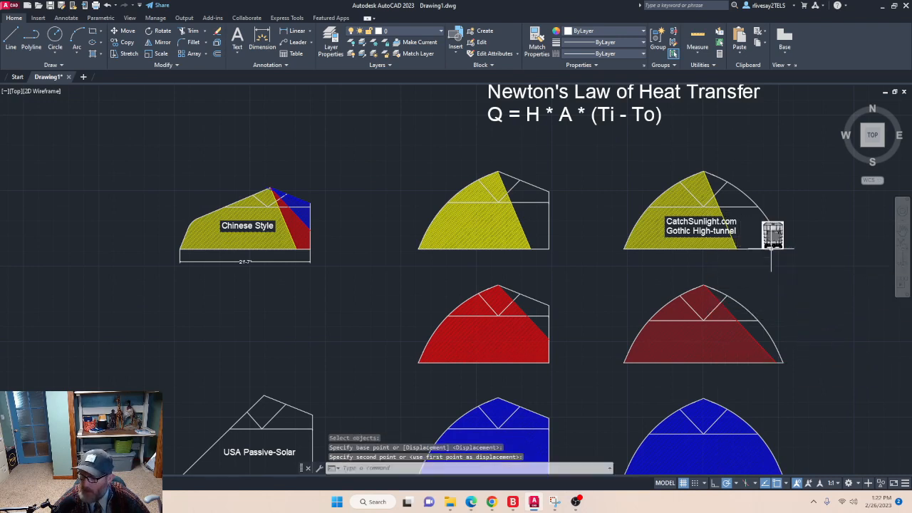
{"action": "mouse_move", "coordinate": [846, 248]}
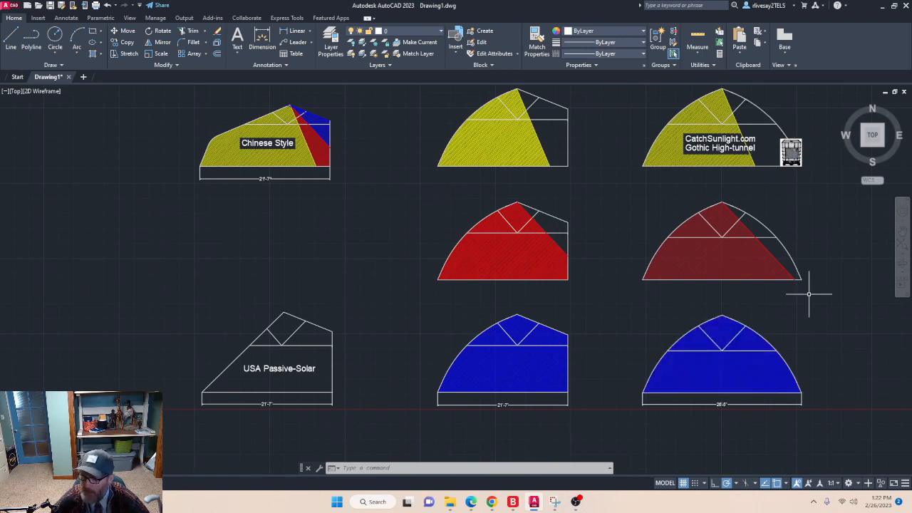
{"action": "mouse_move", "coordinate": [817, 325]}
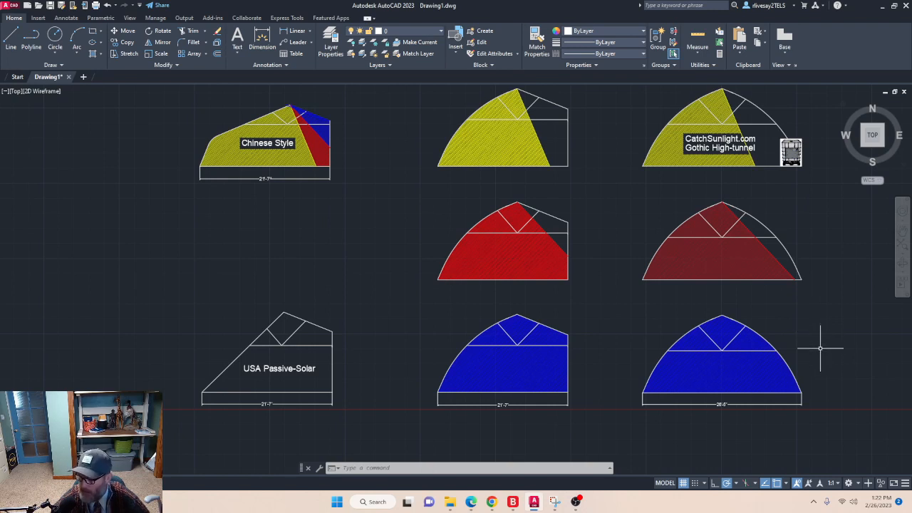
{"action": "mouse_move", "coordinate": [783, 367]}
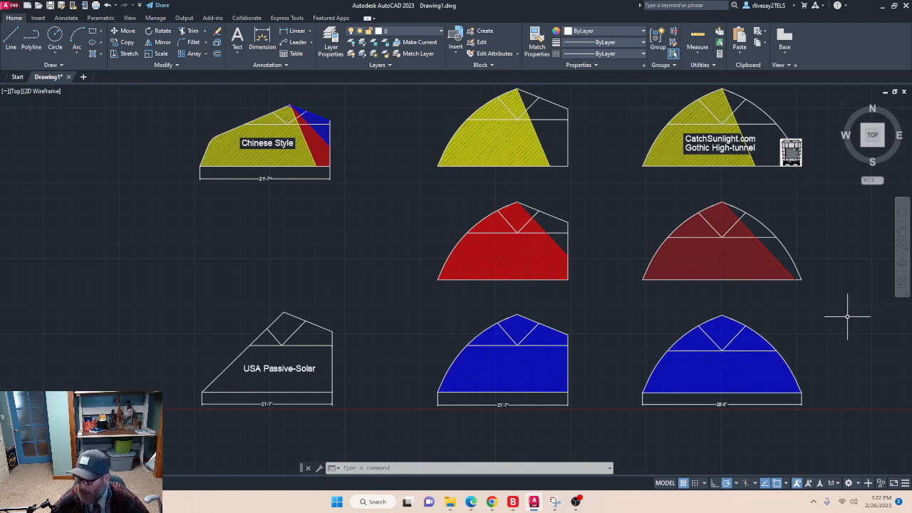
{"action": "mouse_move", "coordinate": [853, 318]}
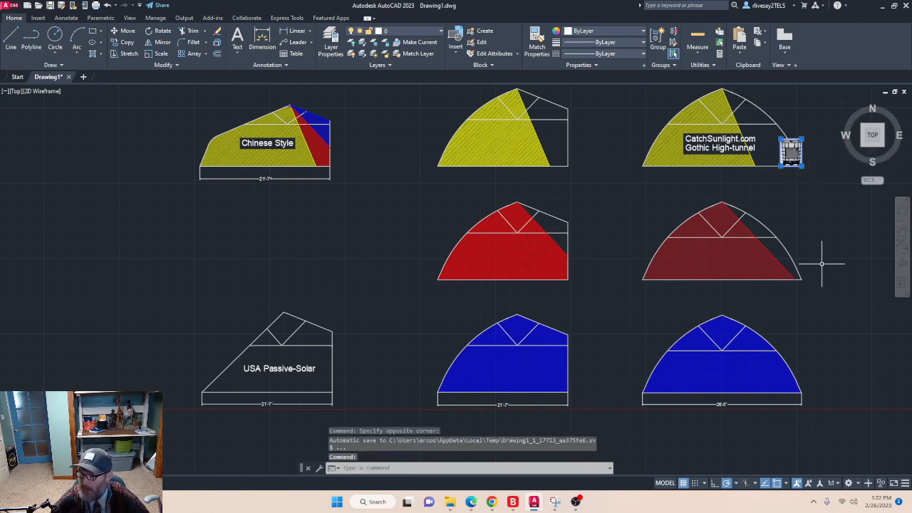
{"action": "mouse_move", "coordinate": [839, 245]}
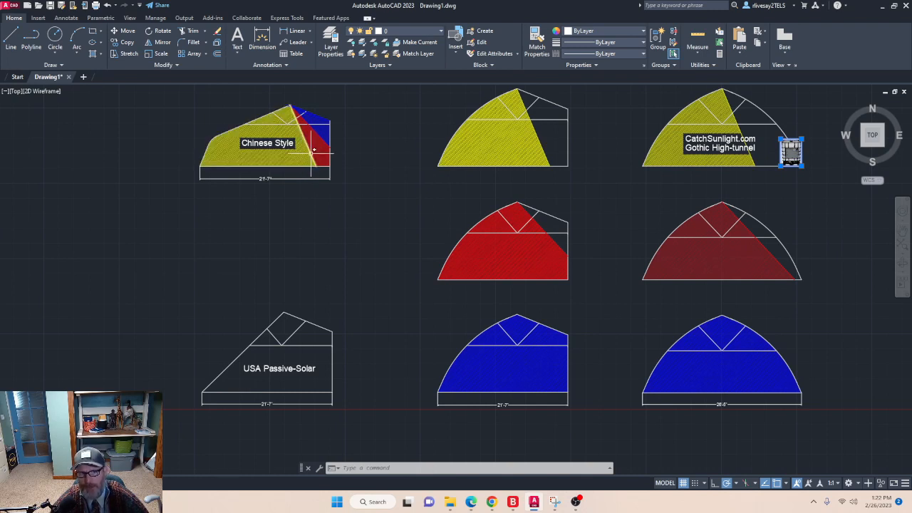
{"action": "mouse_move", "coordinate": [313, 149]}
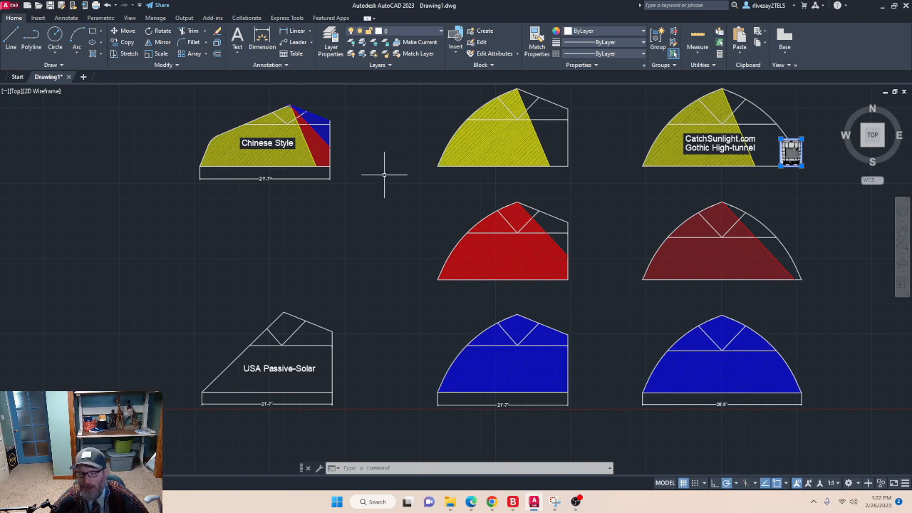
{"action": "mouse_move", "coordinate": [382, 188]}
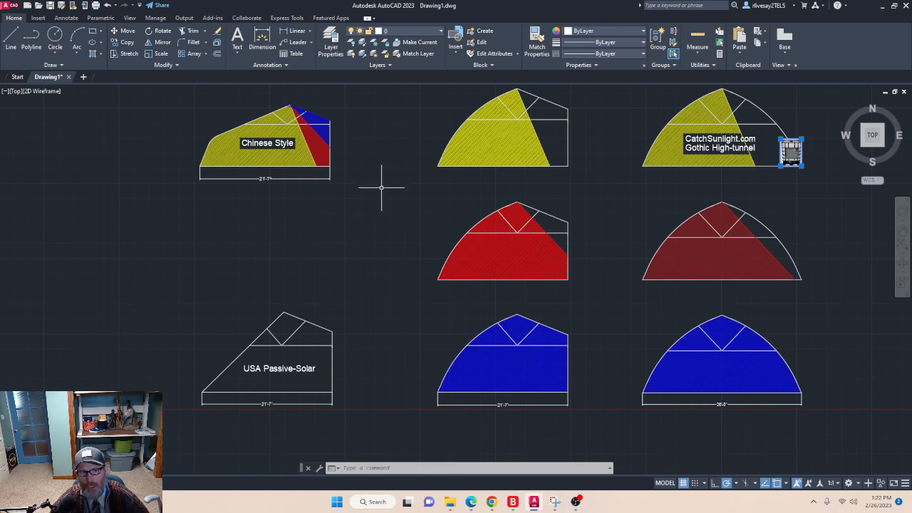
{"action": "mouse_move", "coordinate": [328, 145]}
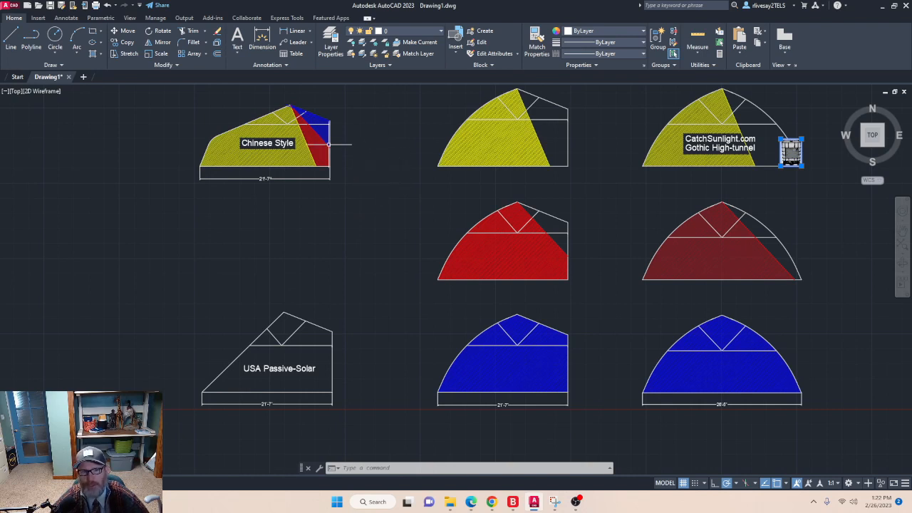
{"action": "mouse_move", "coordinate": [334, 146]}
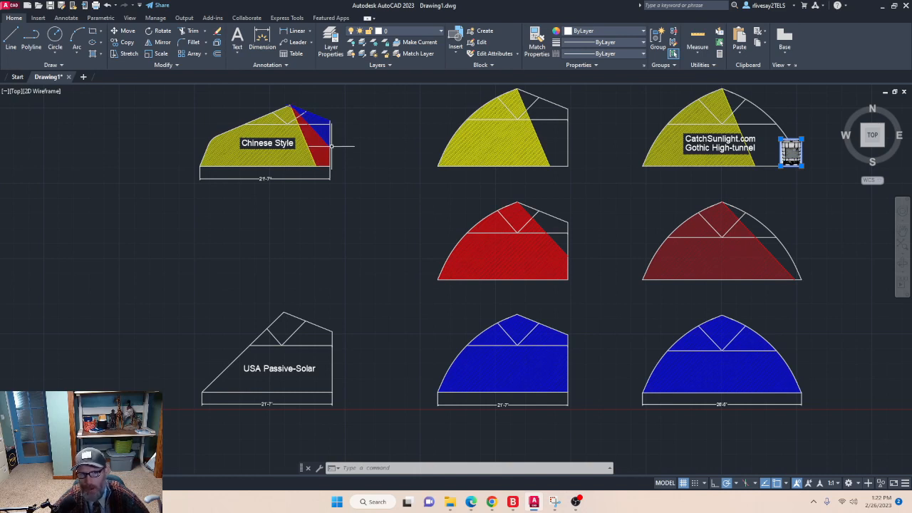
{"action": "mouse_move", "coordinate": [339, 154]}
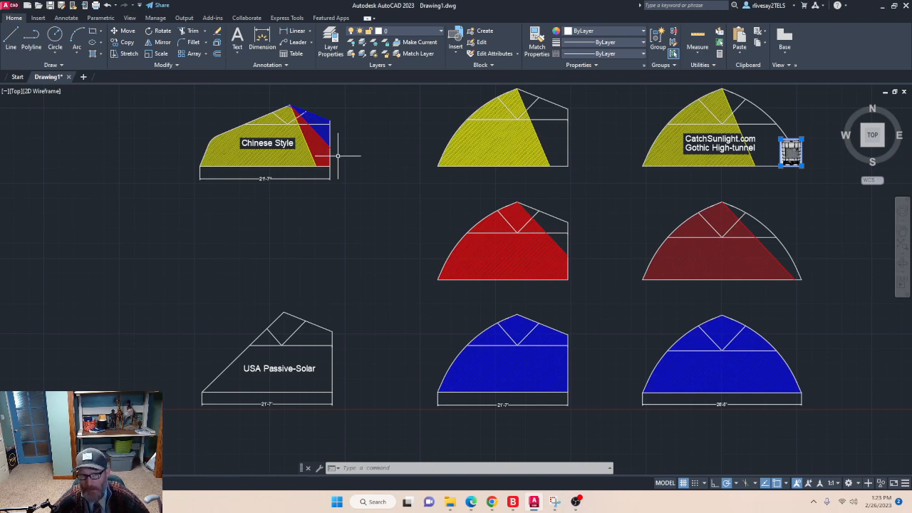
{"action": "mouse_move", "coordinate": [342, 147]}
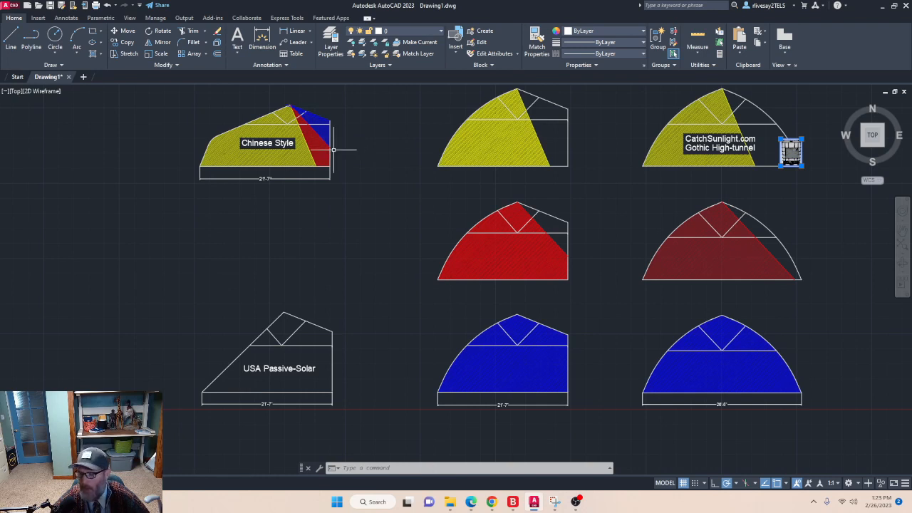
{"action": "mouse_move", "coordinate": [336, 150]}
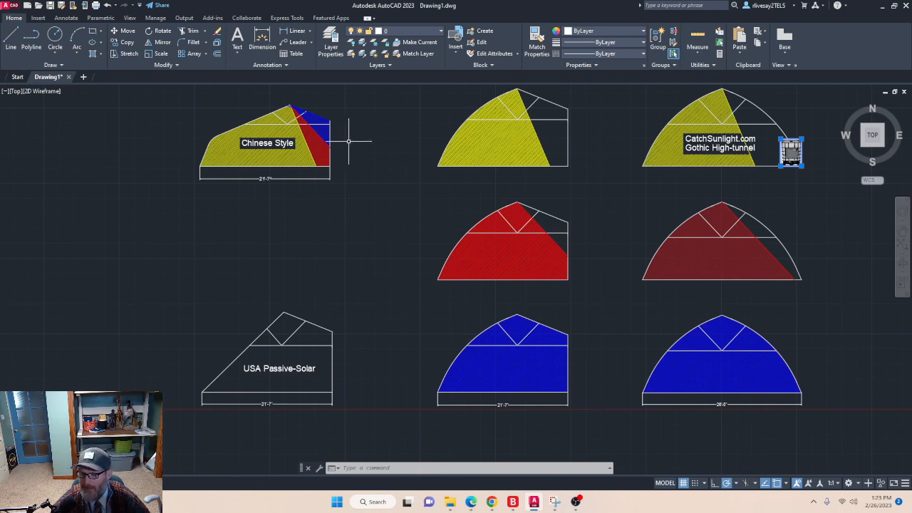
{"action": "mouse_move", "coordinate": [339, 151]}
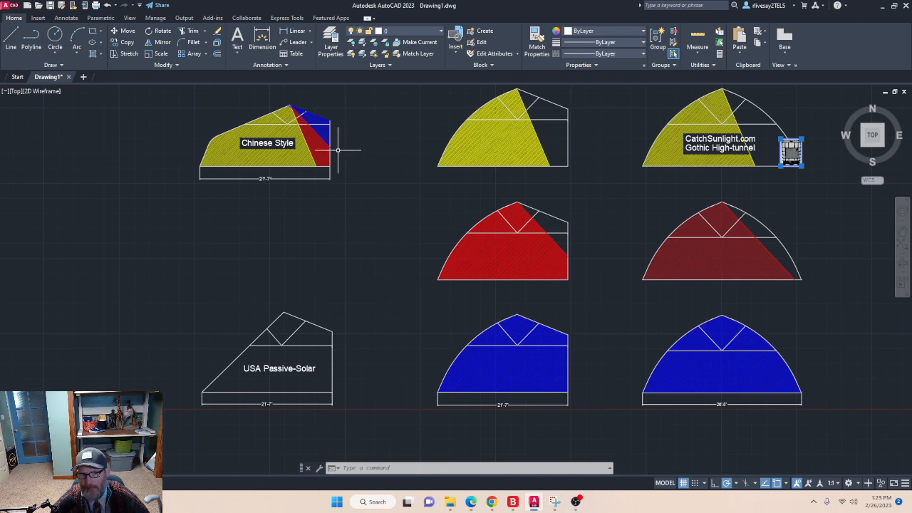
{"action": "mouse_move", "coordinate": [349, 143]}
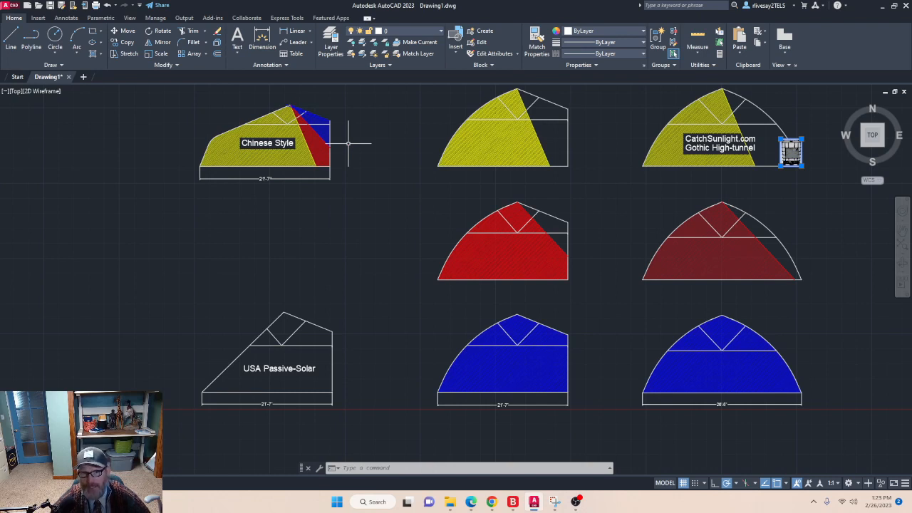
{"action": "mouse_move", "coordinate": [349, 147]}
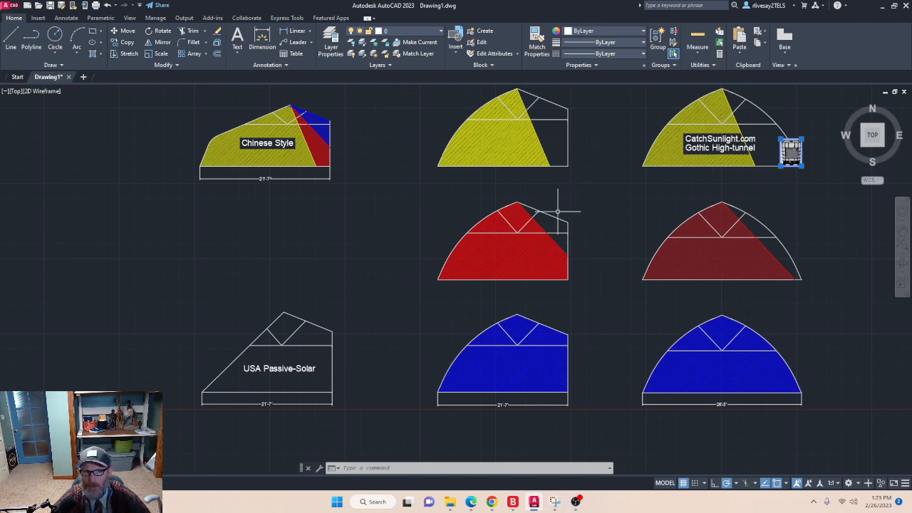
{"action": "mouse_move", "coordinate": [349, 228]}
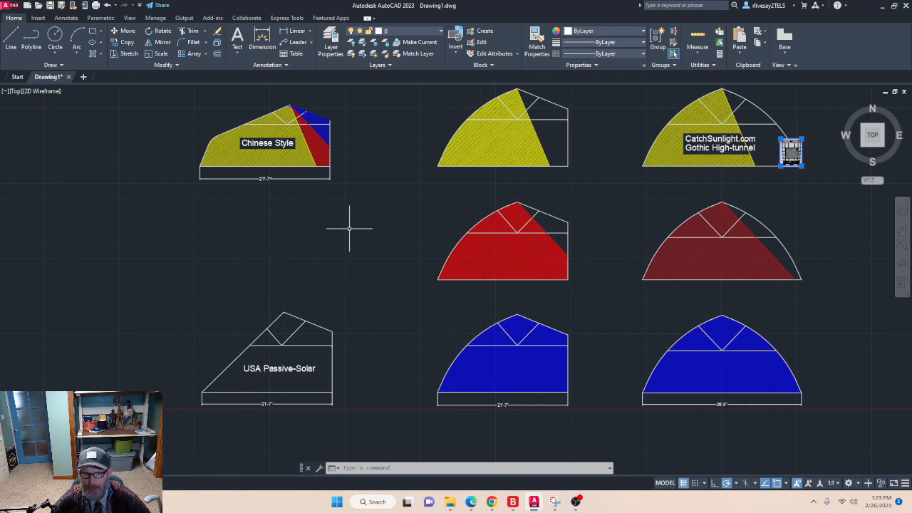
{"action": "mouse_move", "coordinate": [334, 92]}
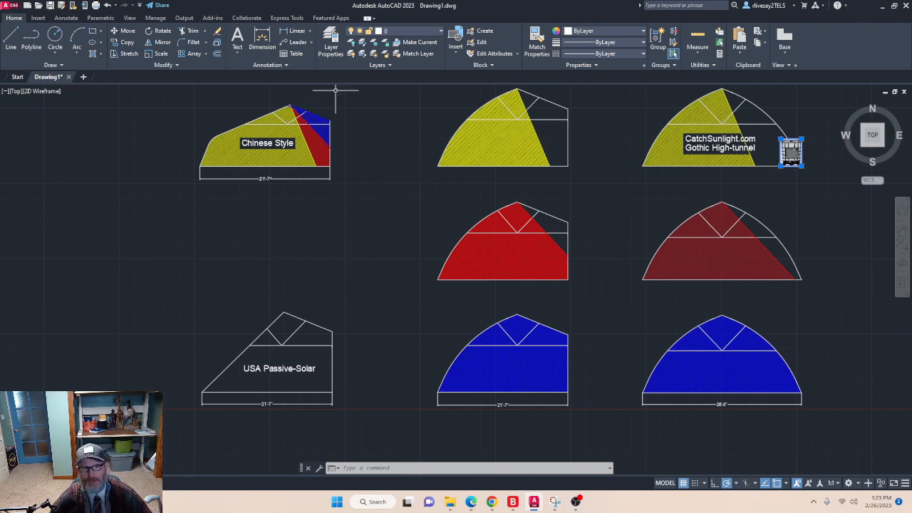
{"action": "mouse_move", "coordinate": [744, 88]}
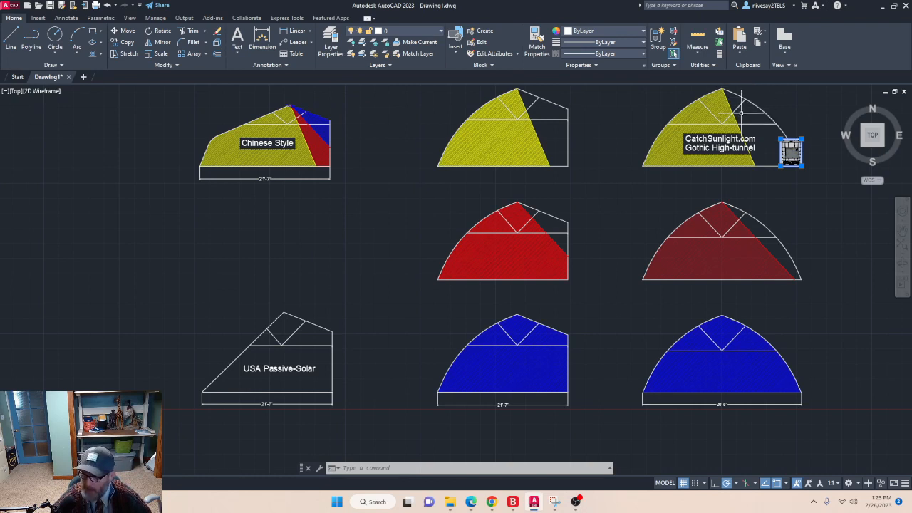
{"action": "mouse_move", "coordinate": [768, 225]}
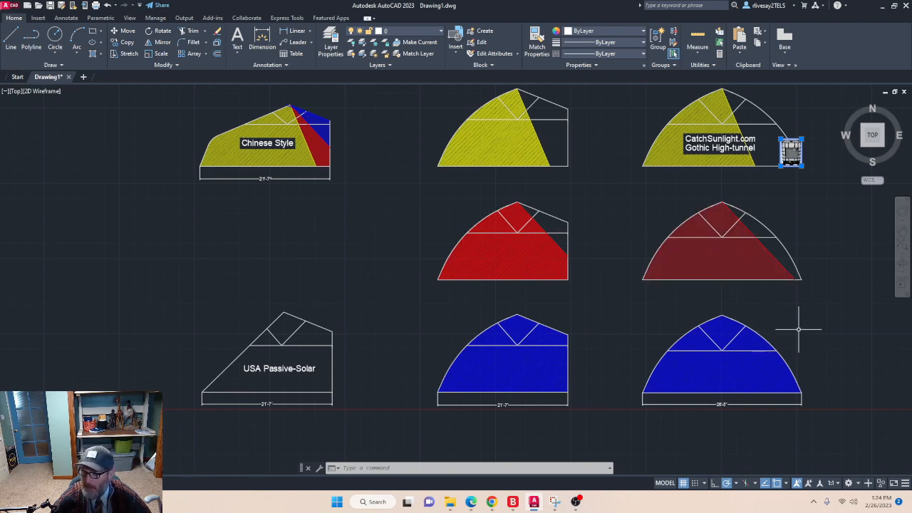
{"action": "mouse_move", "coordinate": [806, 328]}
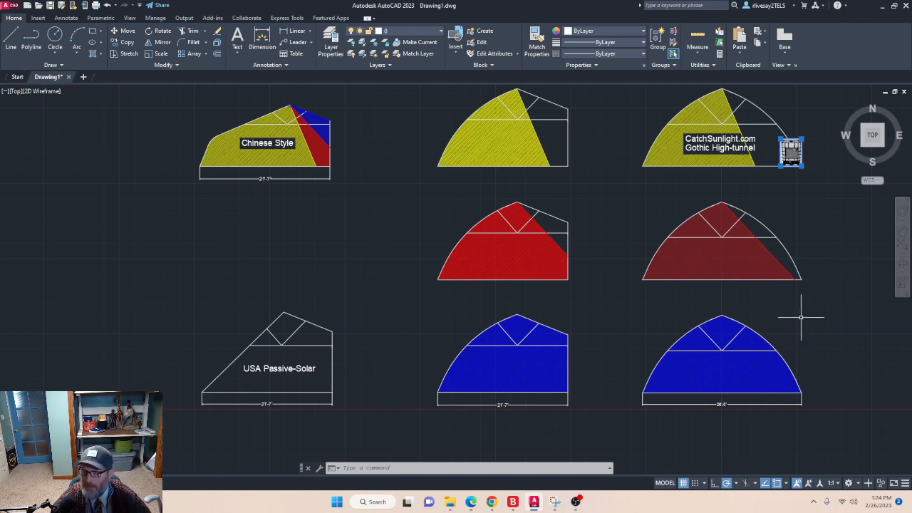
{"action": "mouse_move", "coordinate": [797, 319]}
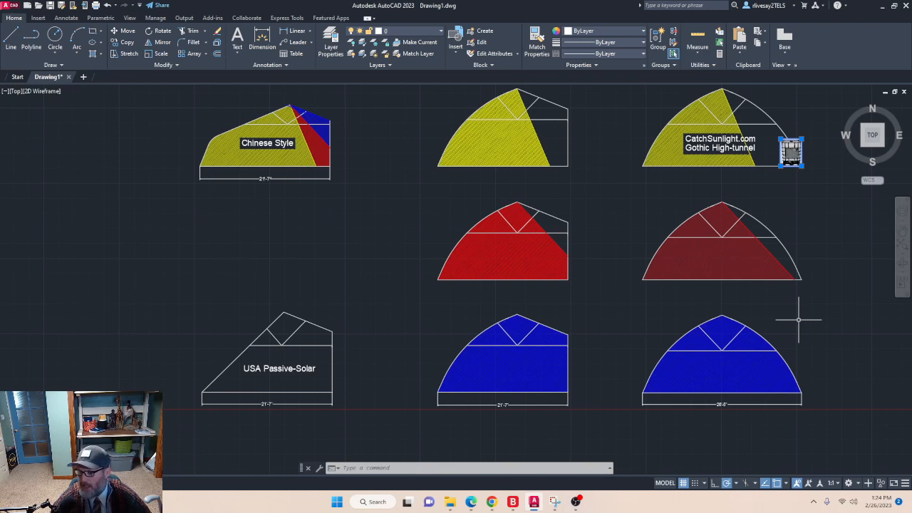
{"action": "mouse_move", "coordinate": [799, 315]}
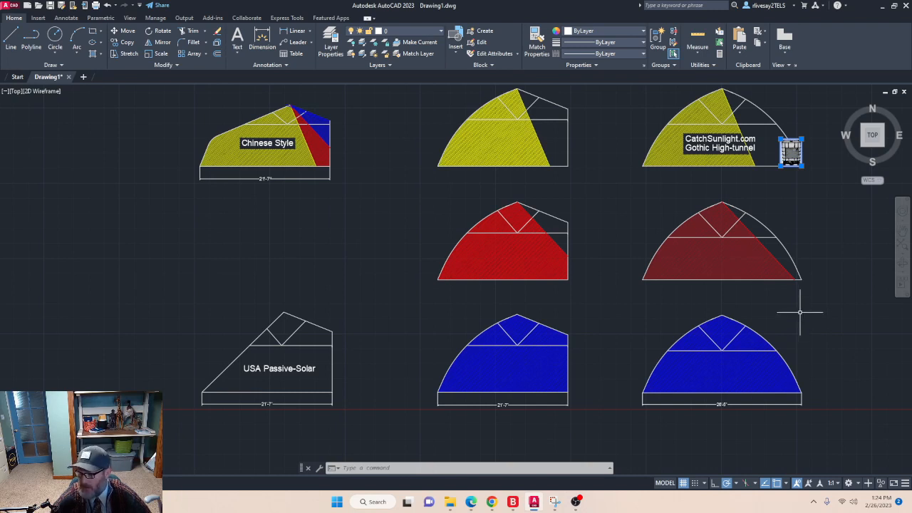
{"action": "mouse_move", "coordinate": [786, 320]}
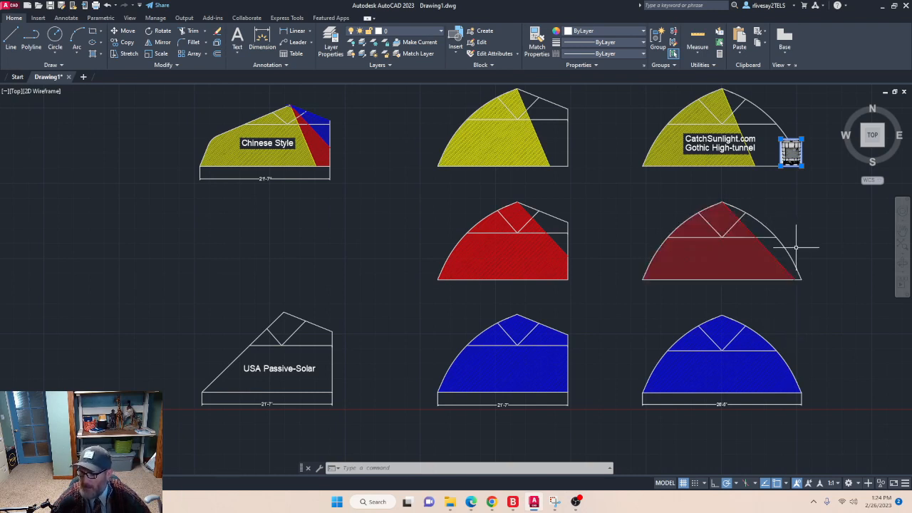
{"action": "mouse_move", "coordinate": [676, 211]}
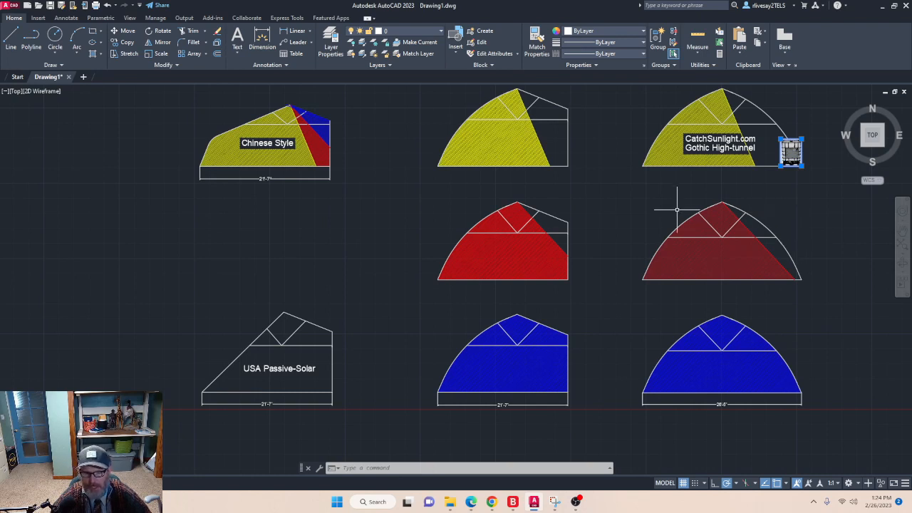
{"action": "mouse_move", "coordinate": [631, 203]}
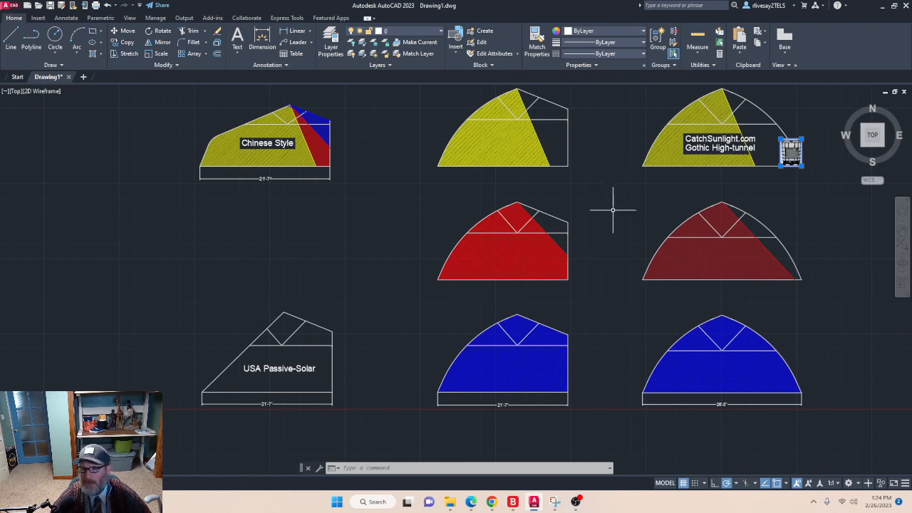
{"action": "mouse_move", "coordinate": [605, 225]}
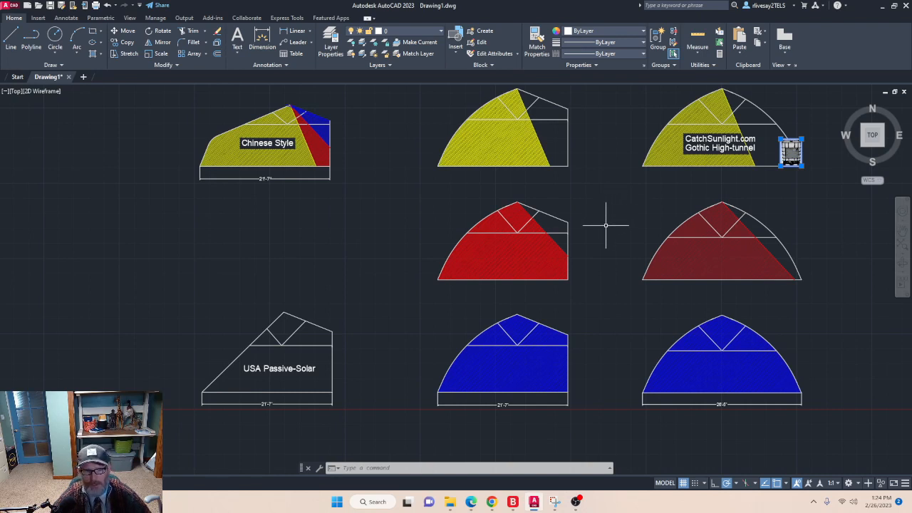
Zoom over to the ribbed and multiwall polycarbonate cladding reference photos
{"action": "scroll", "scroll_direction": "down", "scroll_amount": 3}
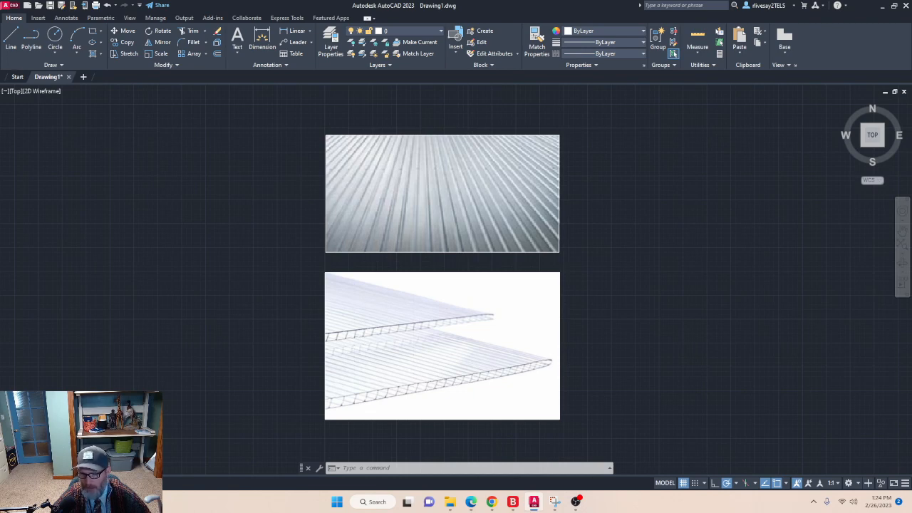
{"action": "mouse_move", "coordinate": [532, 227]}
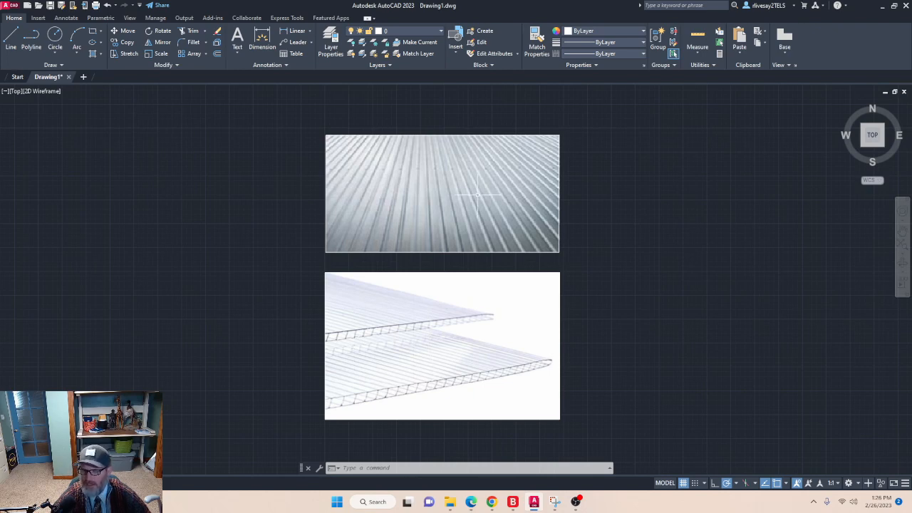
{"action": "mouse_move", "coordinate": [416, 199]}
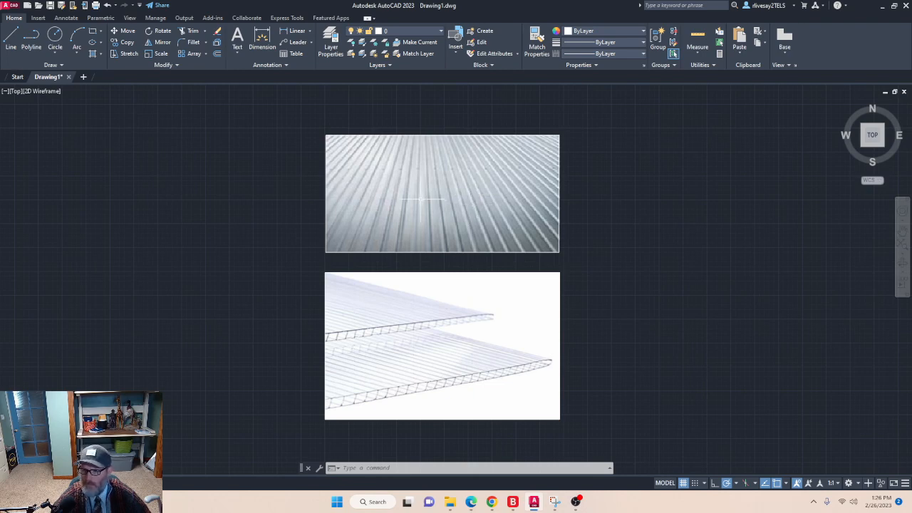